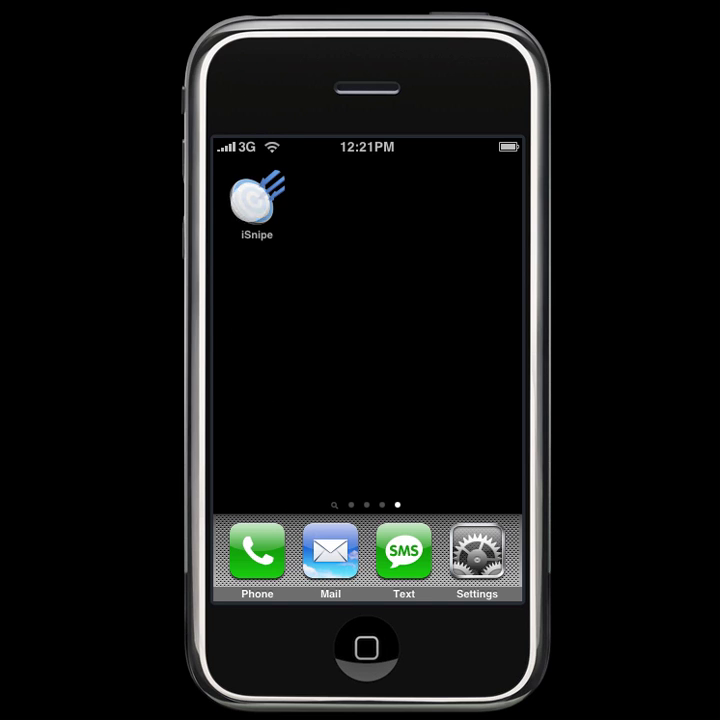
Step: Launch iSnipe from the home screen to reach the load and rifle form
click(256, 203)
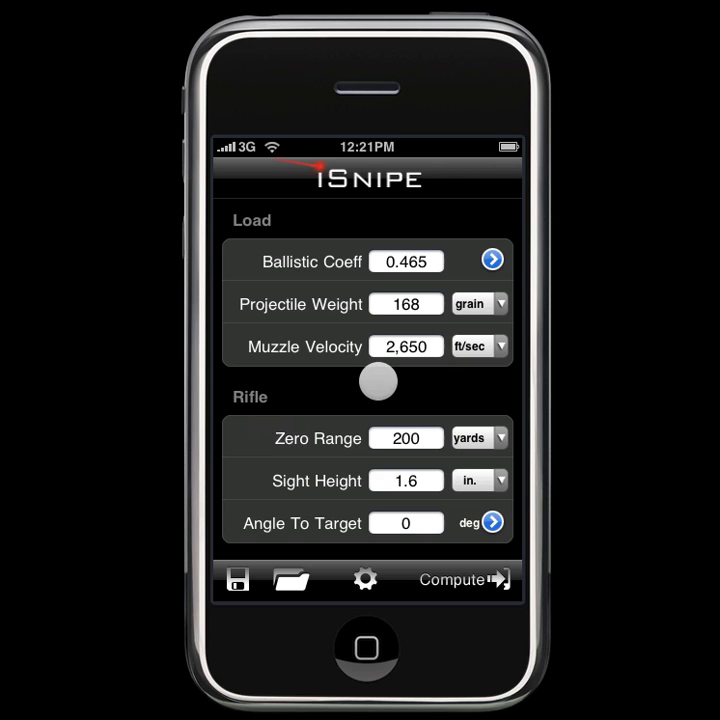
drag(378, 382, 348, 392)
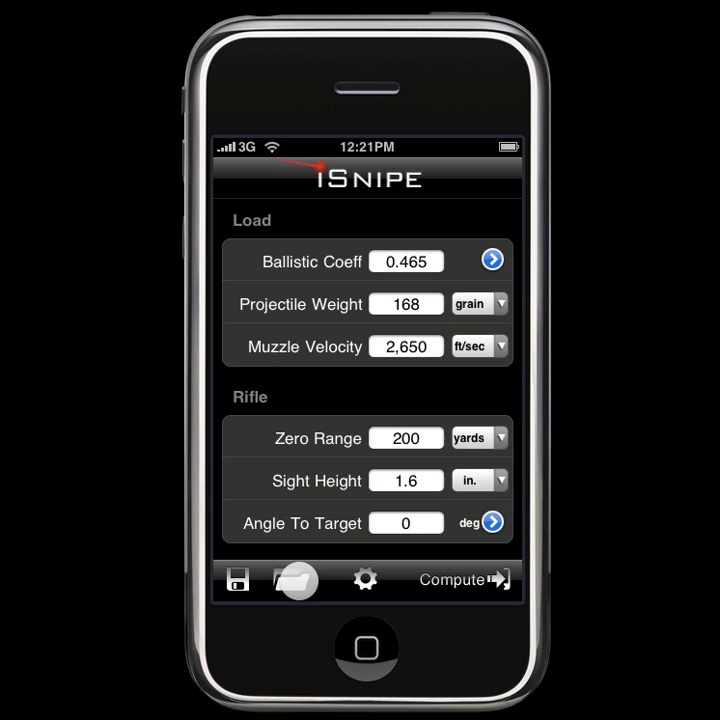
Step: Open the saved profiles list and enter Web Sync email and password
click(294, 580)
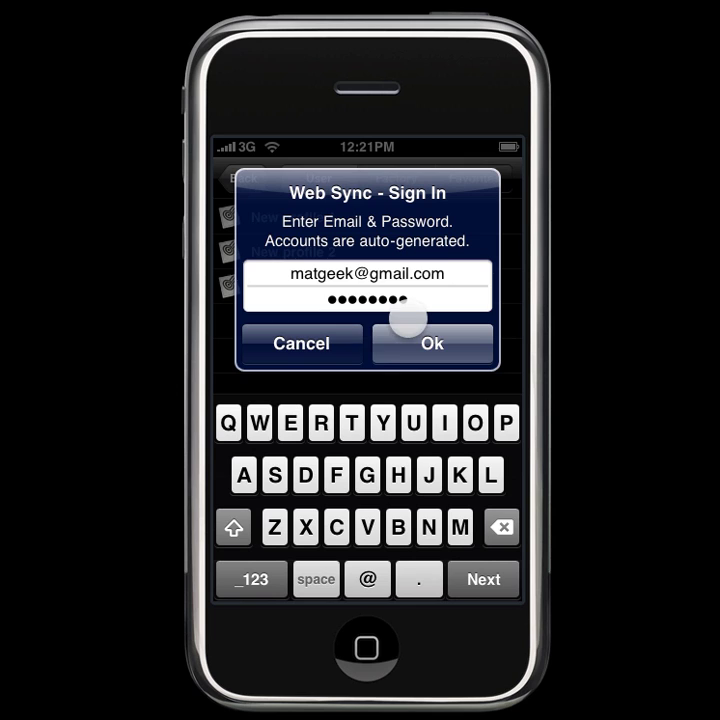
Step: Confirm the Web Sync sign-in with Ok to reach the upload/download choice
click(432, 343)
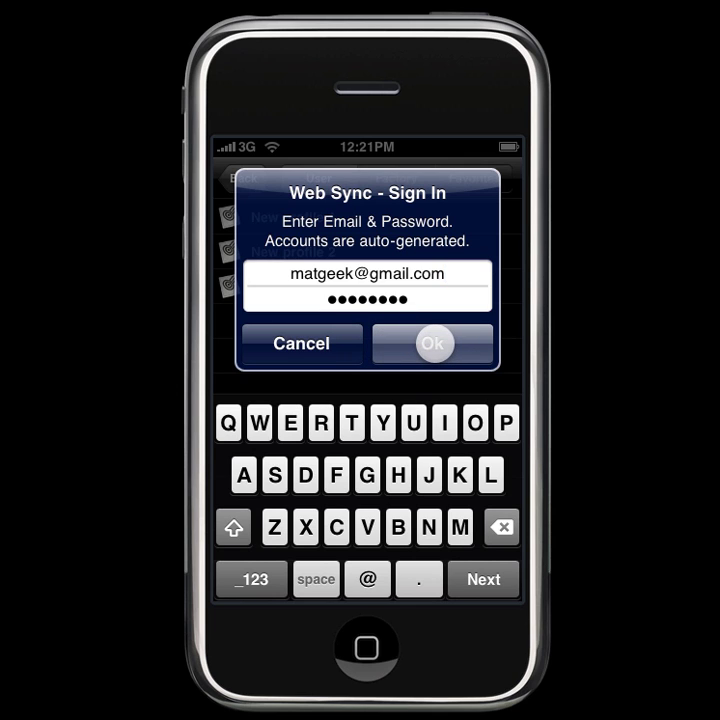
click(432, 343)
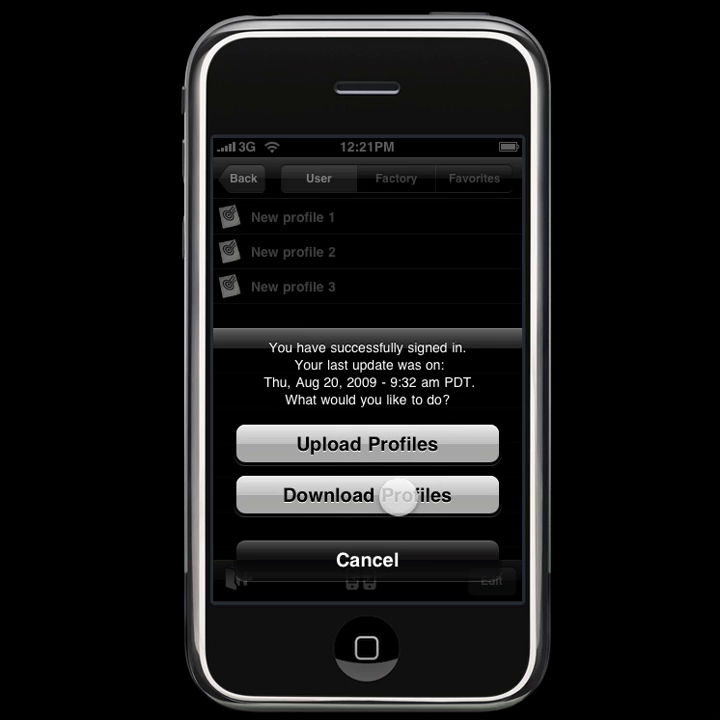
Step: Download profiles Test 1–3 from the server, accepting the overwrite and dismissing the notice
click(367, 494)
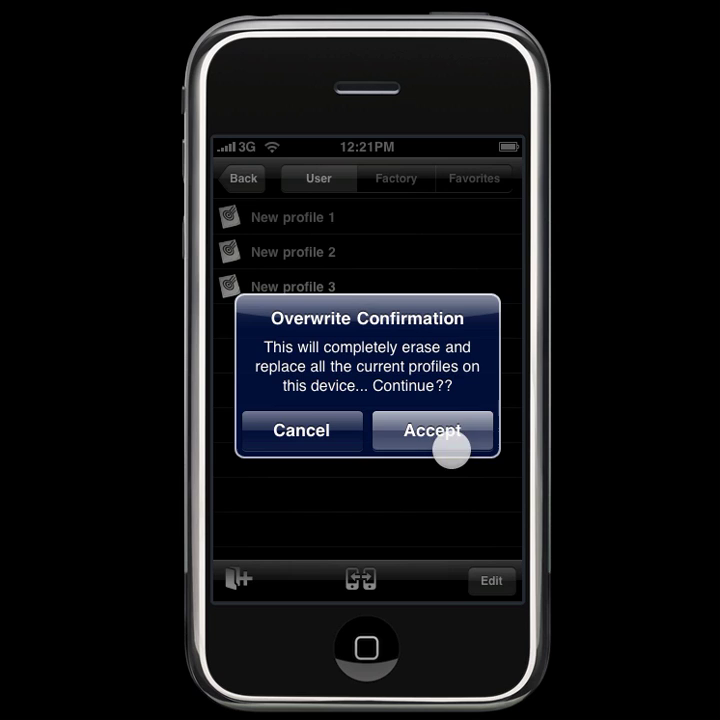
click(432, 430)
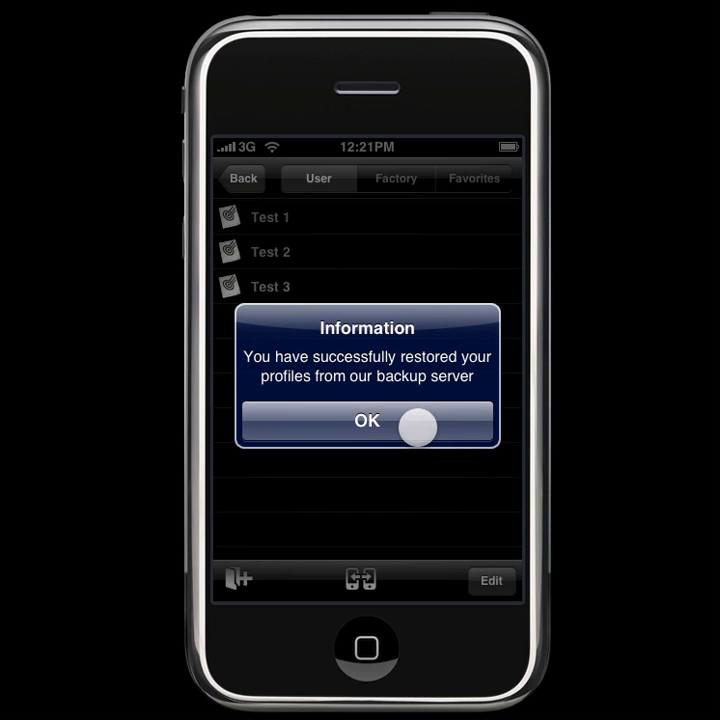
click(366, 420)
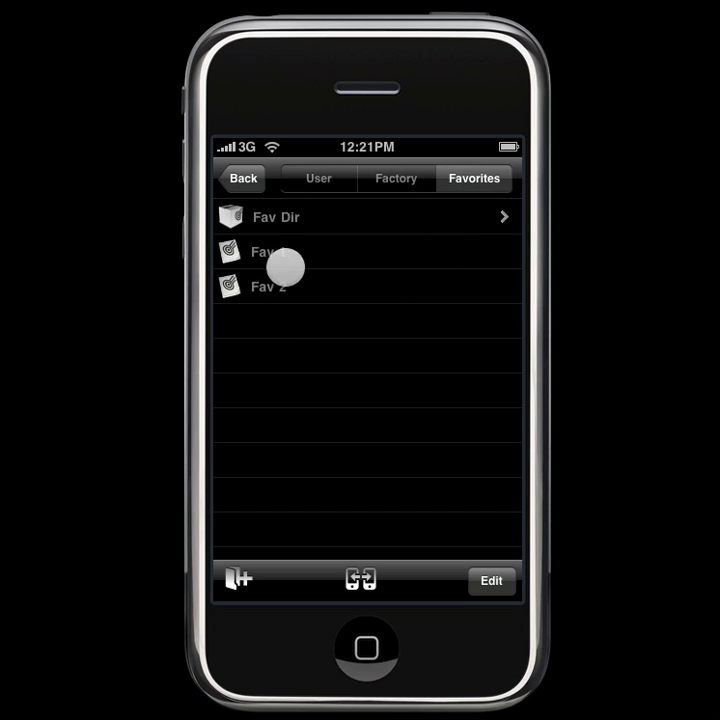
Step: Go back from the profiles list to the ballistic calculator inputs
click(317, 178)
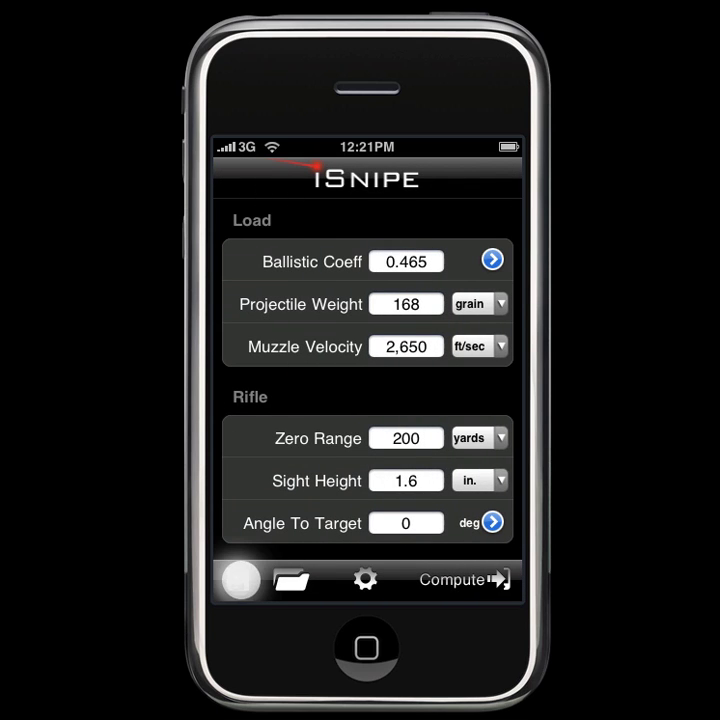
Step: Save the current settings as a new profile named 'Test 4'
click(291, 580)
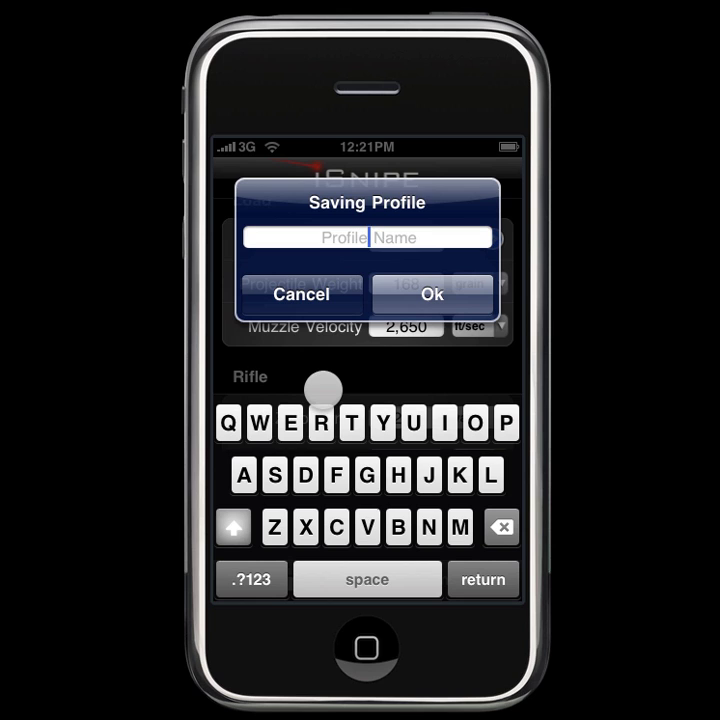
text(Test 4)
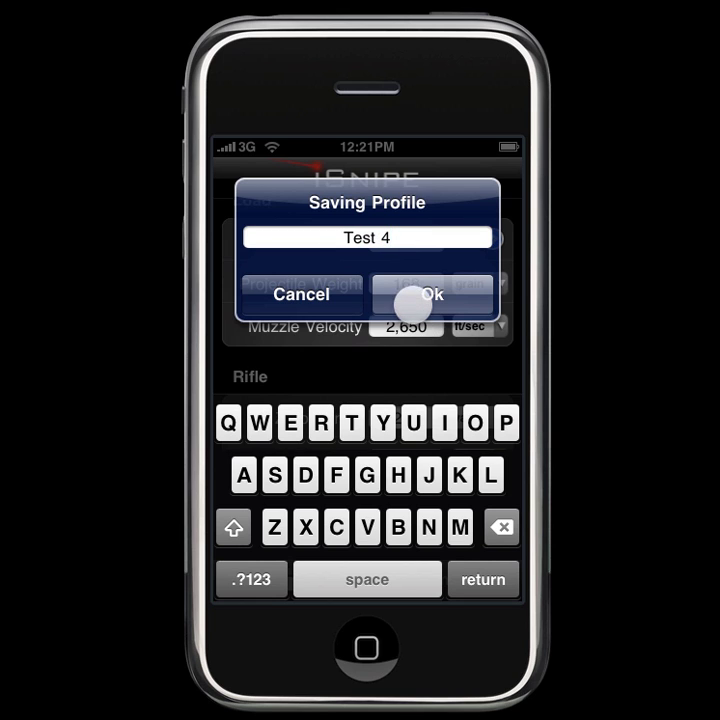
click(431, 294)
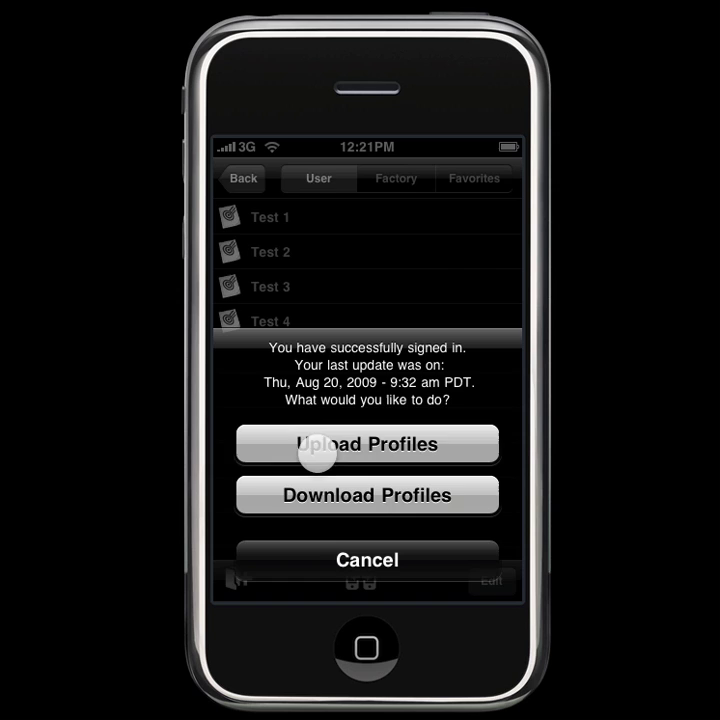
Step: Upload profiles Test 1–4 to the online backup and show the User profiles list
click(366, 444)
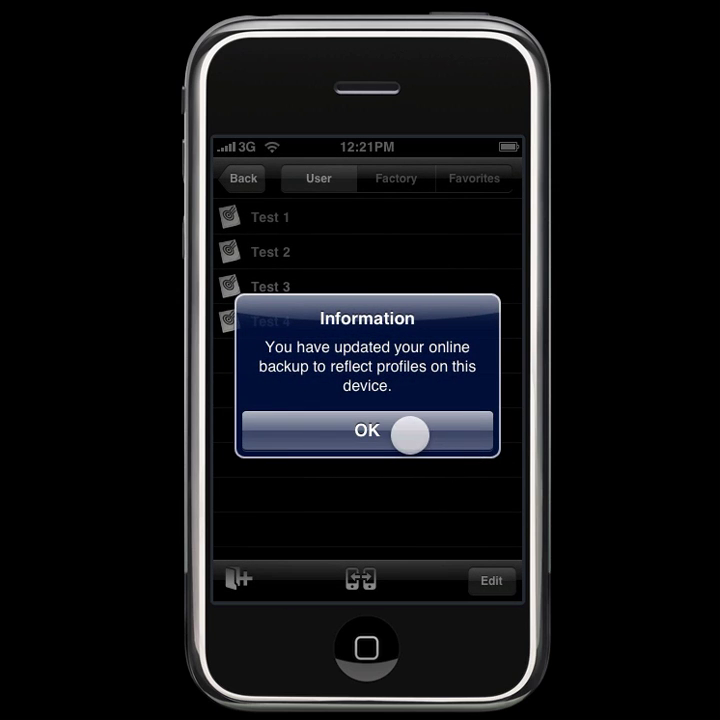
click(366, 431)
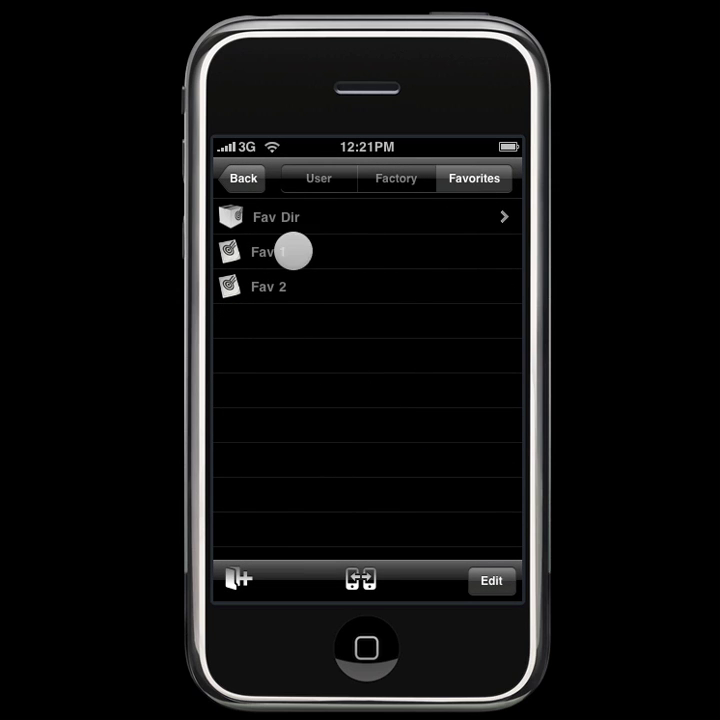
click(318, 178)
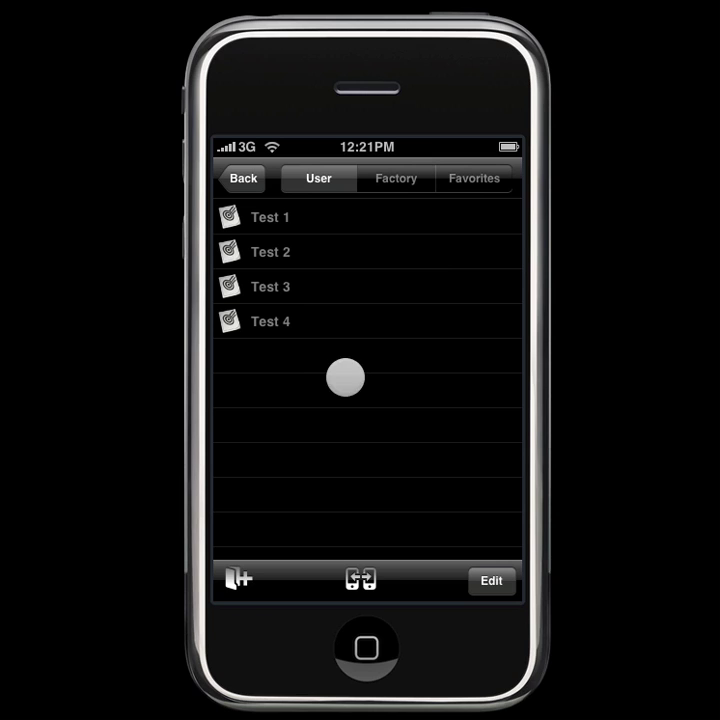